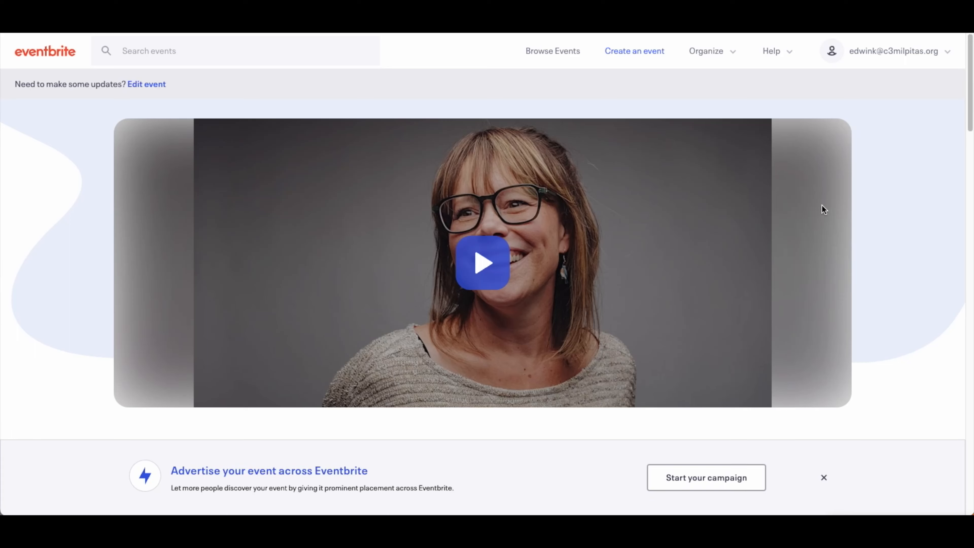
Start an ad campaign from the Advertise banner for the Freedom Sunday Benefit Concert event
scroll(down, 3)
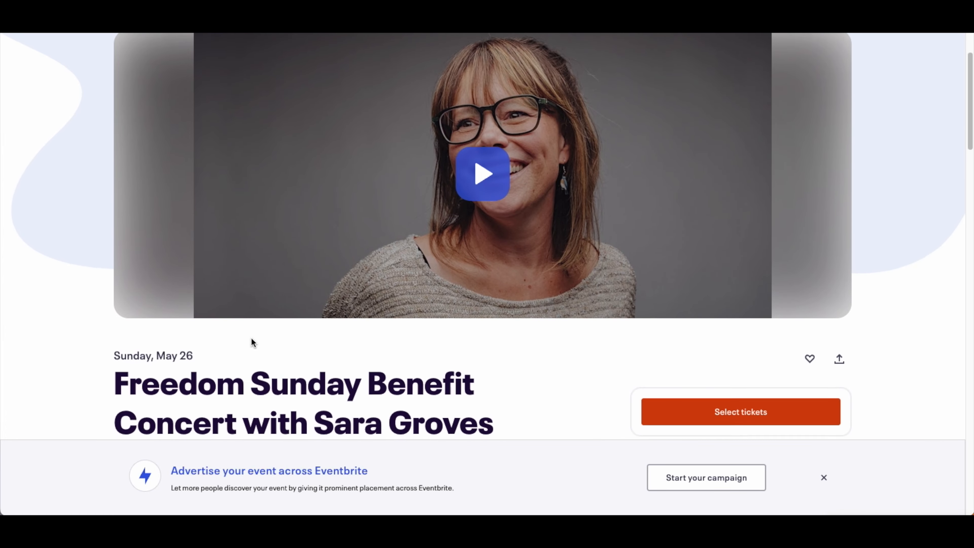
scroll(down, 3)
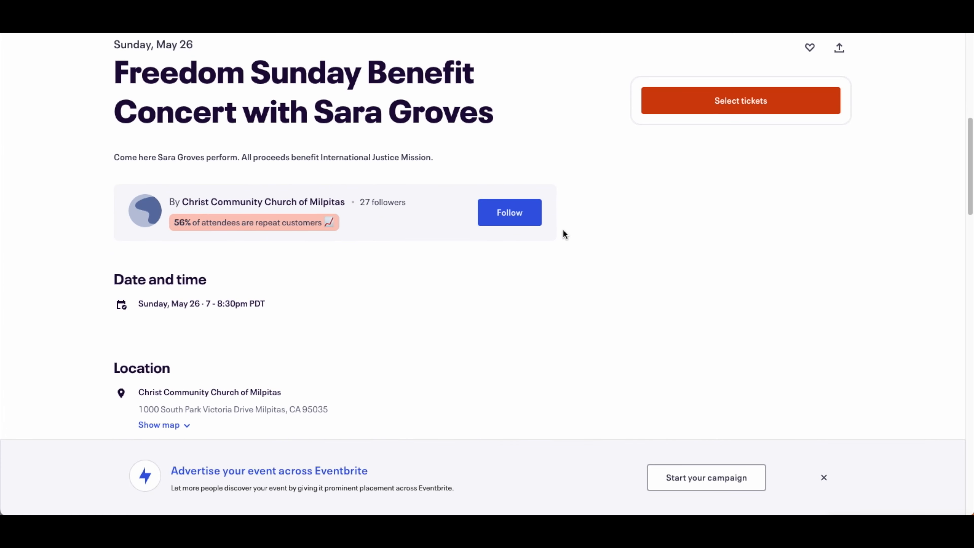
scroll(down, 3)
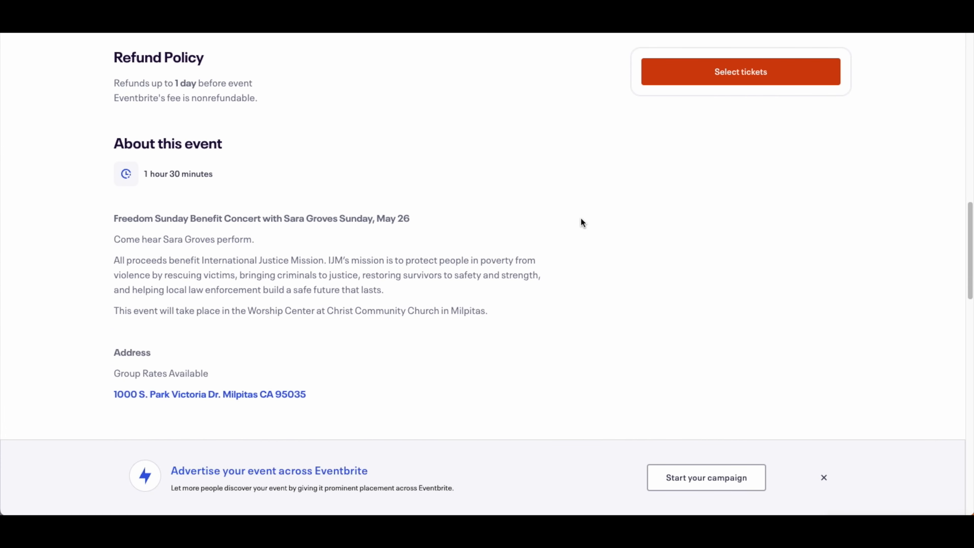
scroll(down, 3)
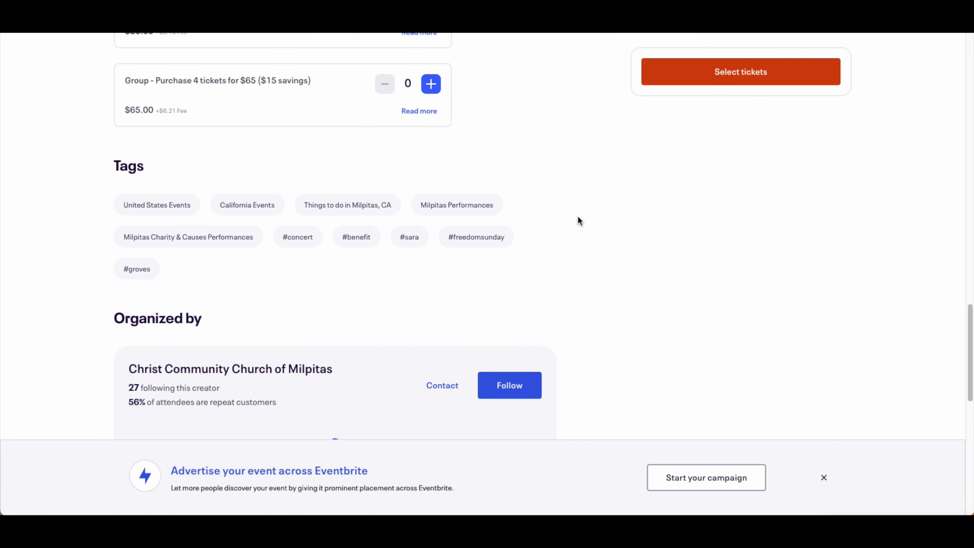
scroll(down, 3)
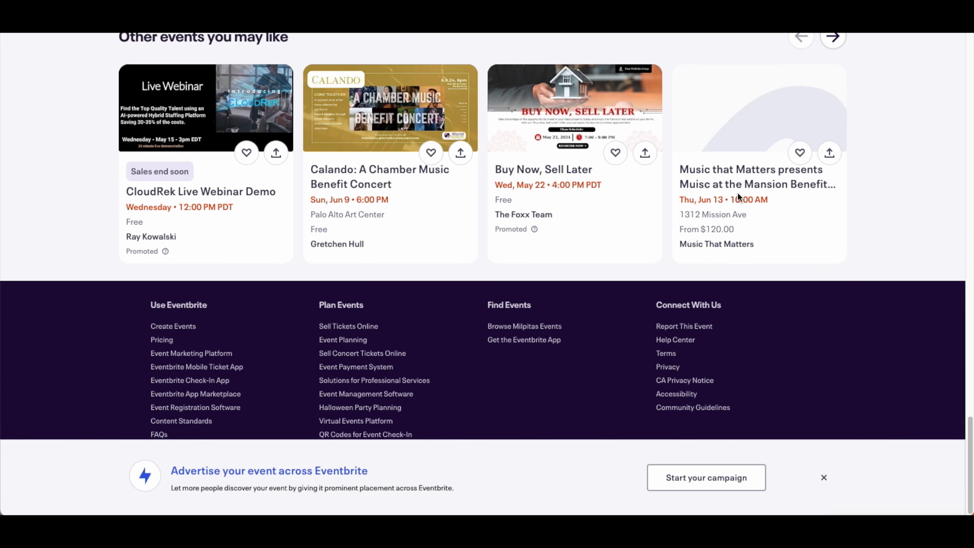
mouse_move(724, 475)
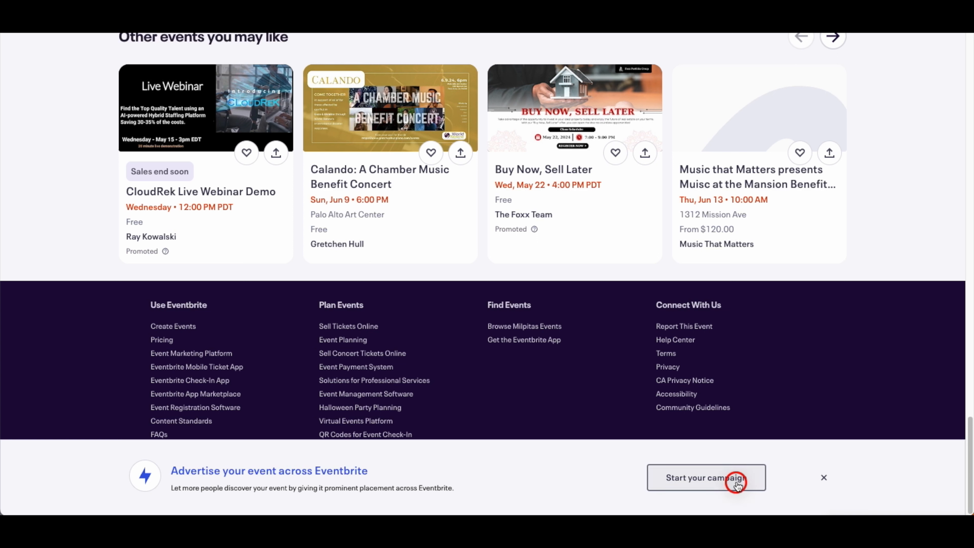
click(706, 478)
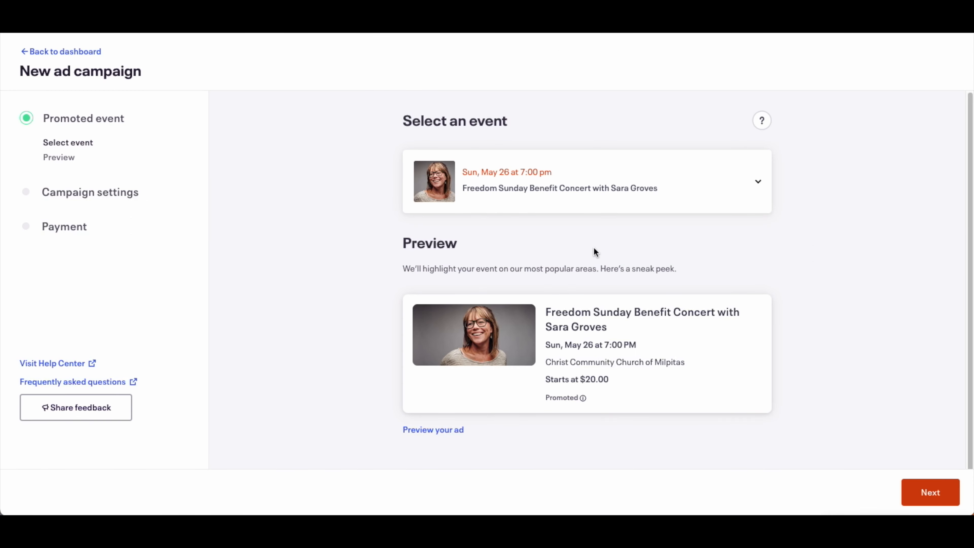
mouse_move(704, 190)
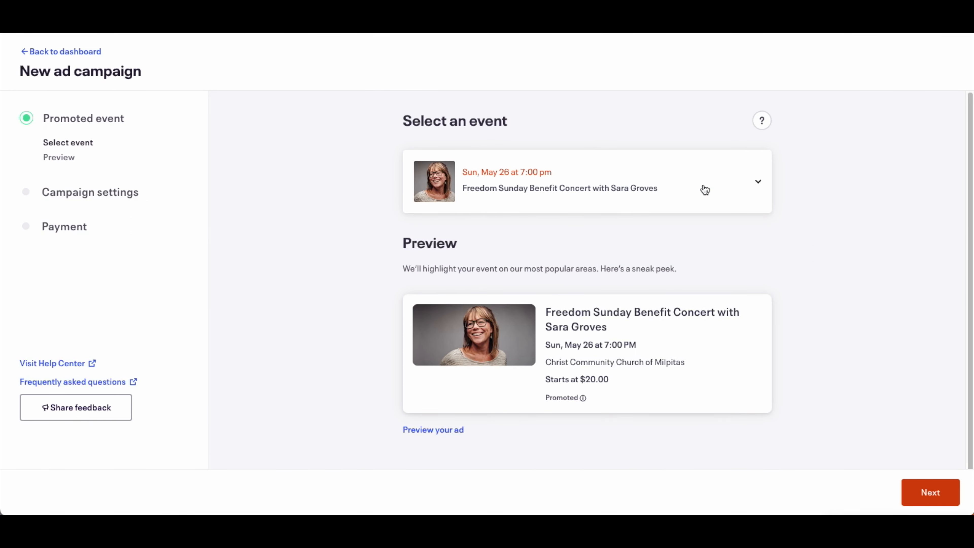
mouse_move(590, 274)
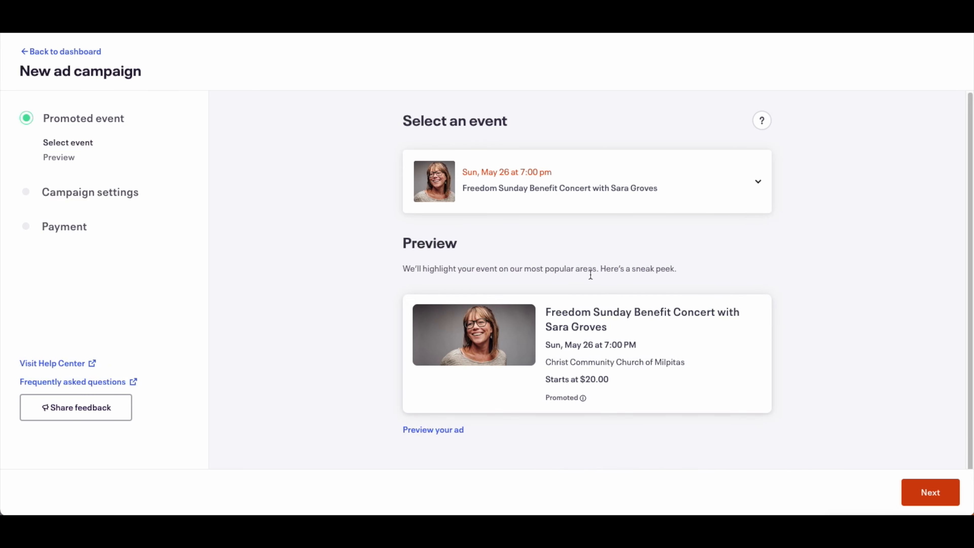
mouse_move(621, 359)
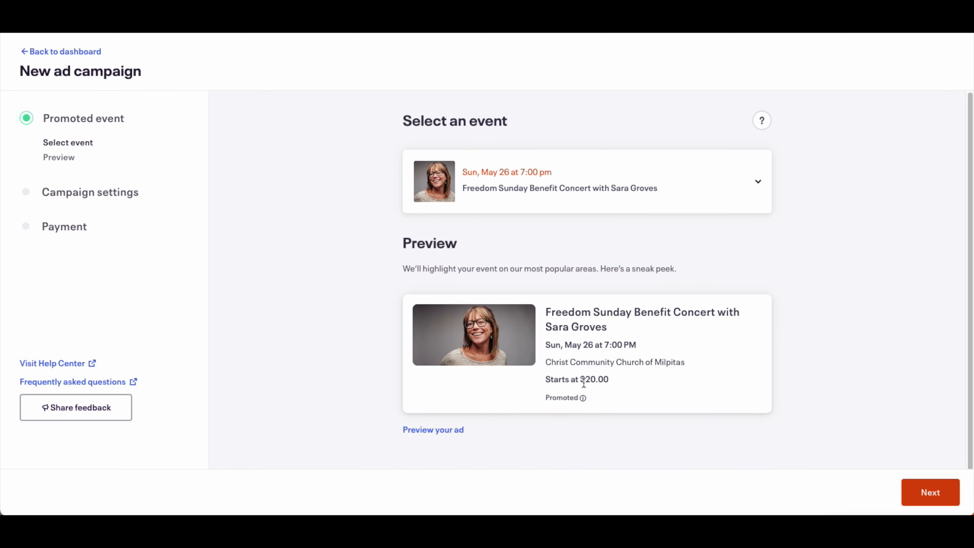
mouse_move(918, 472)
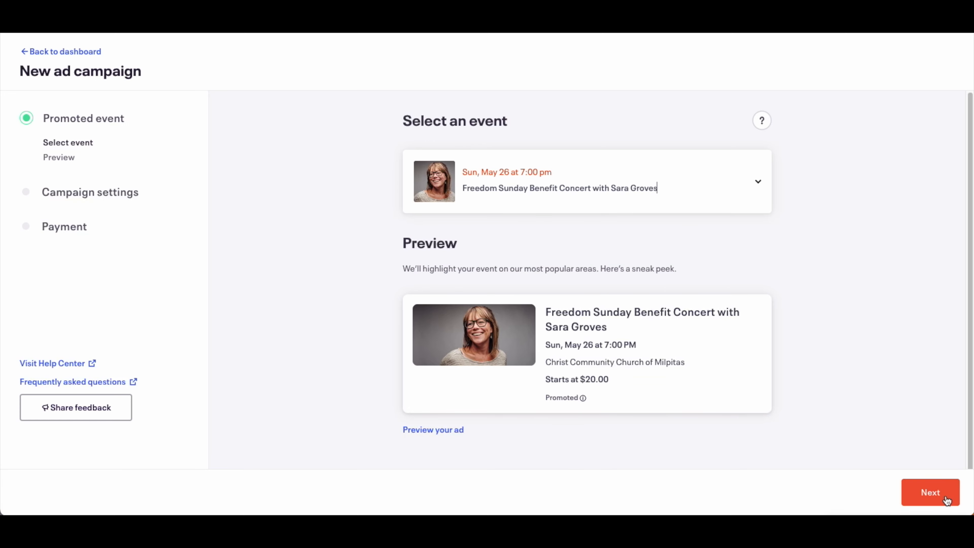
Reach campaign settings, try Increase awareness, and keep Drive traffic as the ad objective
click(930, 492)
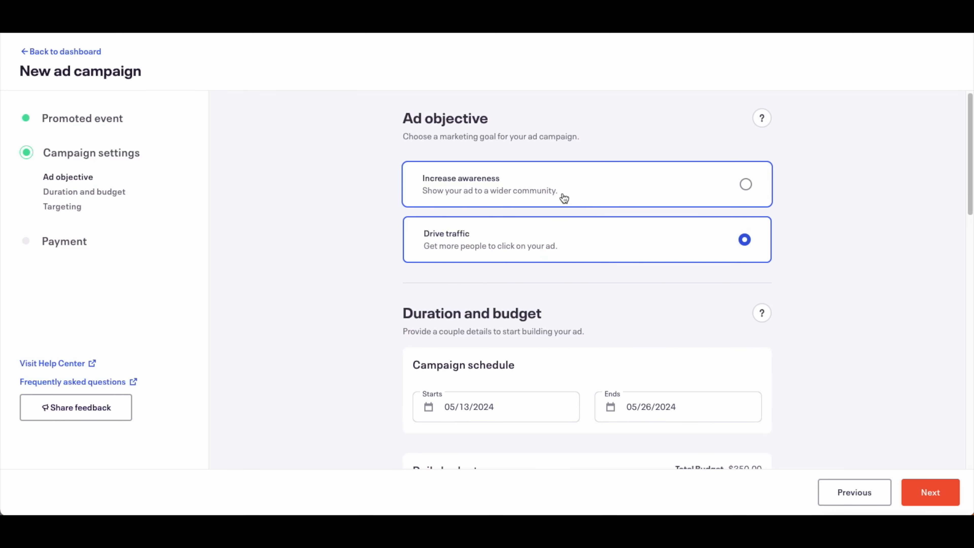
click(744, 183)
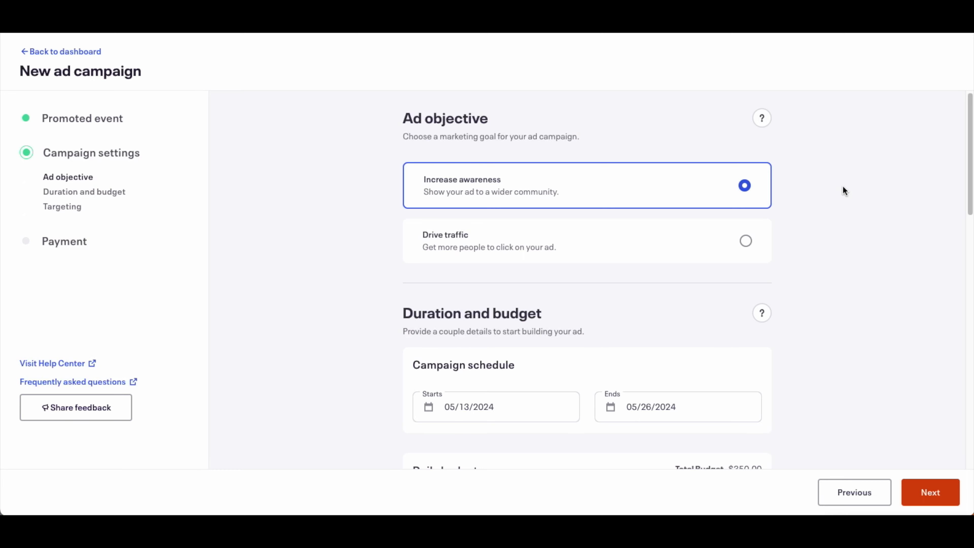
mouse_move(645, 249)
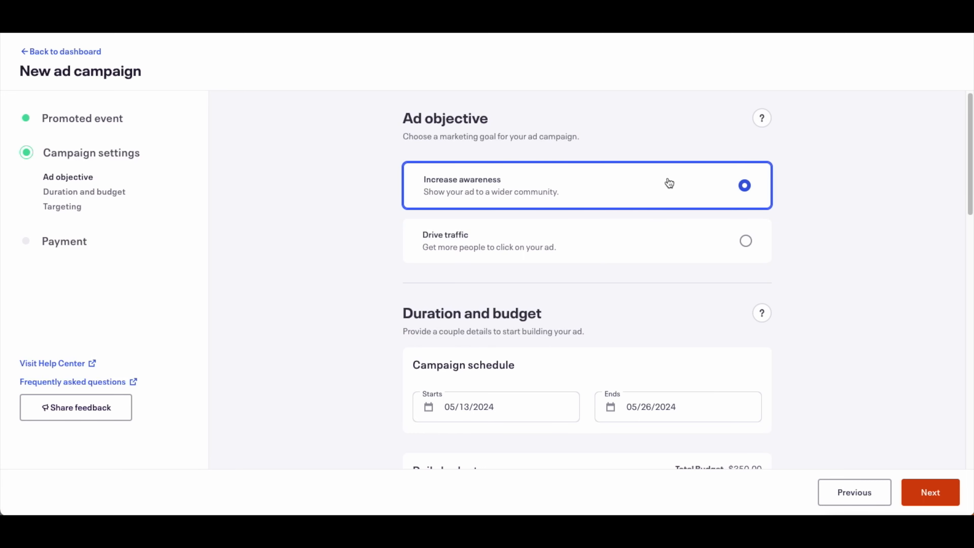
mouse_move(714, 196)
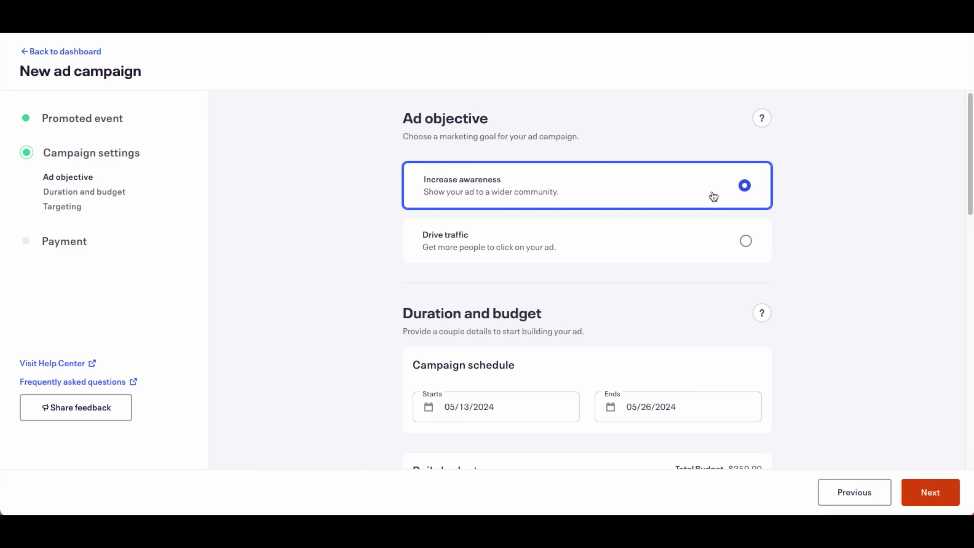
mouse_move(617, 190)
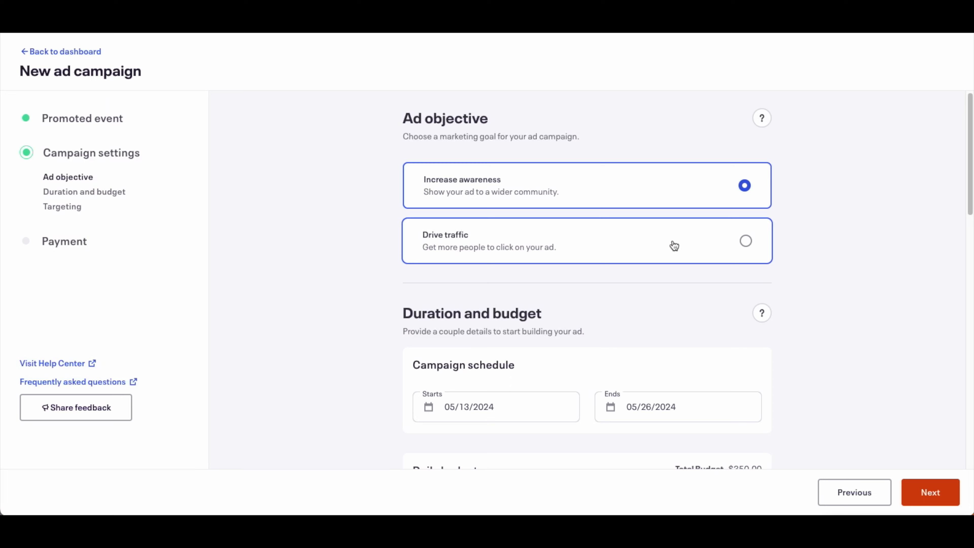
mouse_move(650, 256)
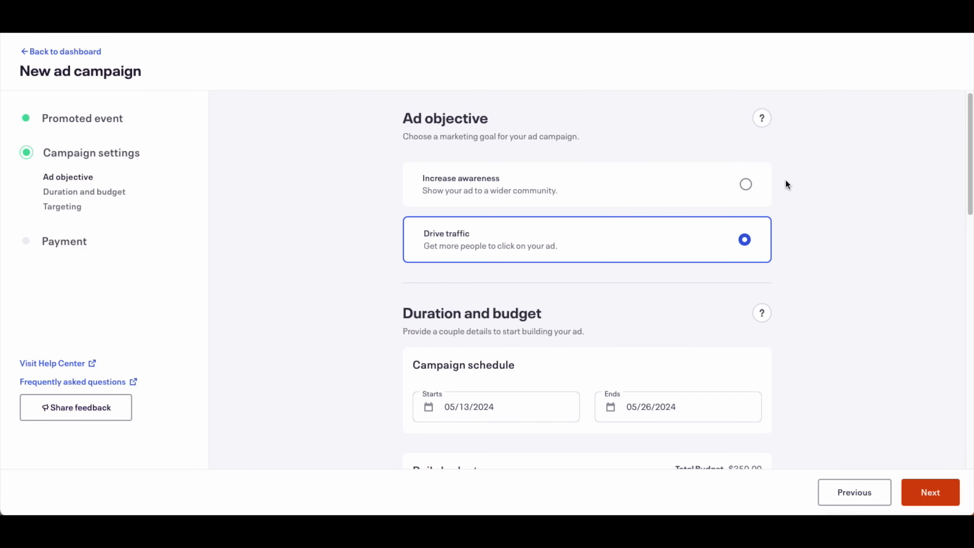
mouse_move(761, 118)
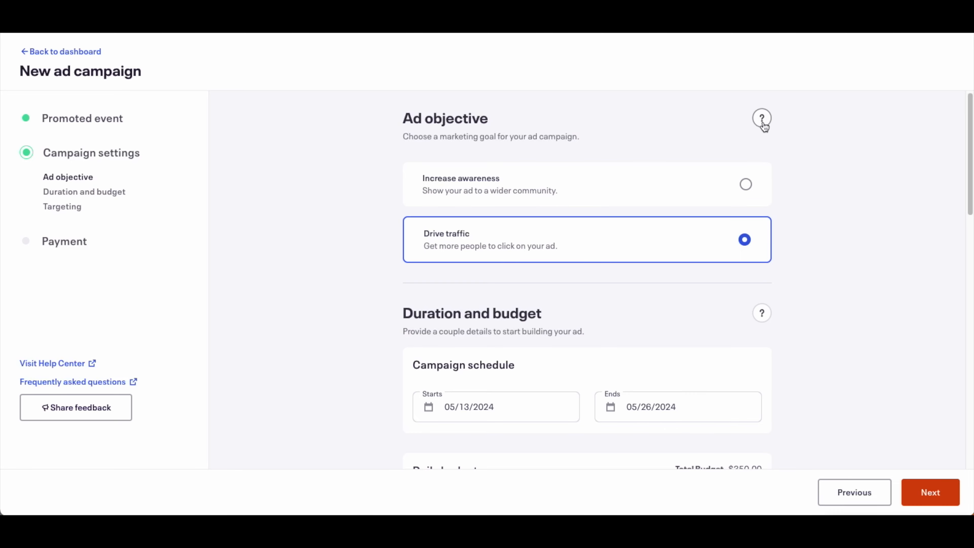
click(762, 118)
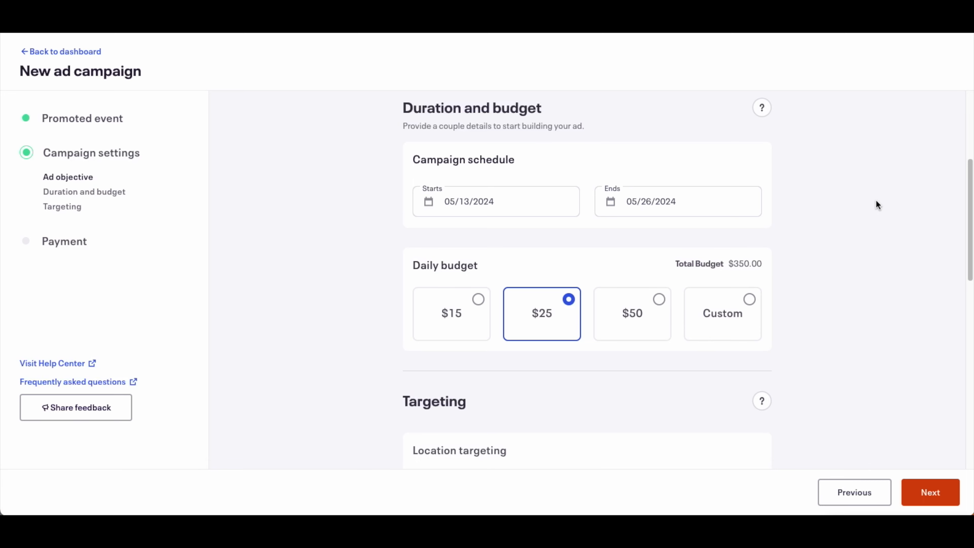
mouse_move(907, 197)
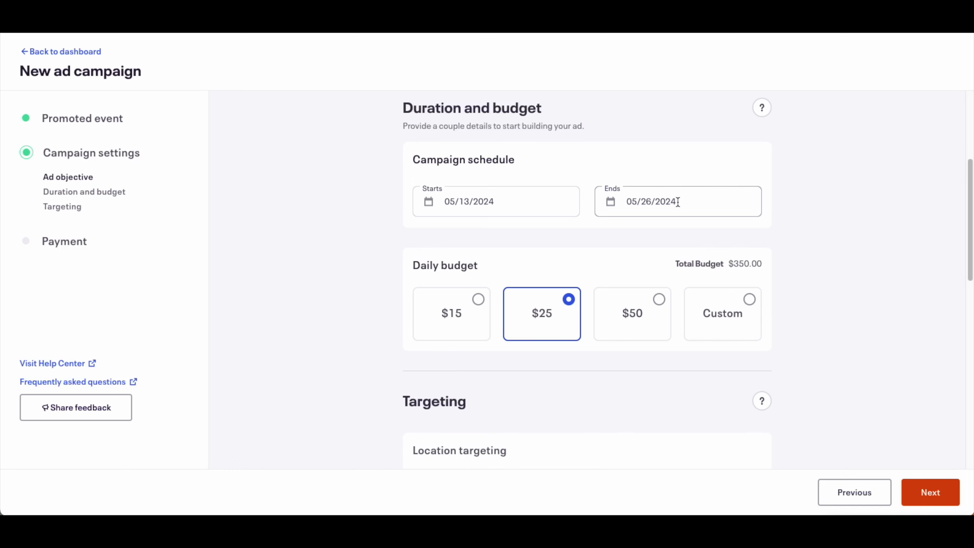
End the campaign on May 25, 2024, lowering the total budget to $325
click(677, 201)
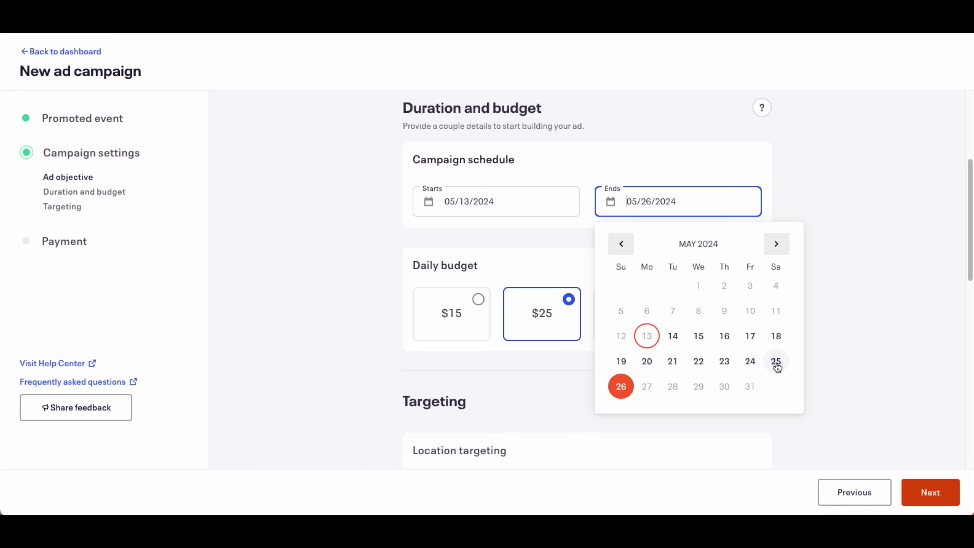
click(776, 360)
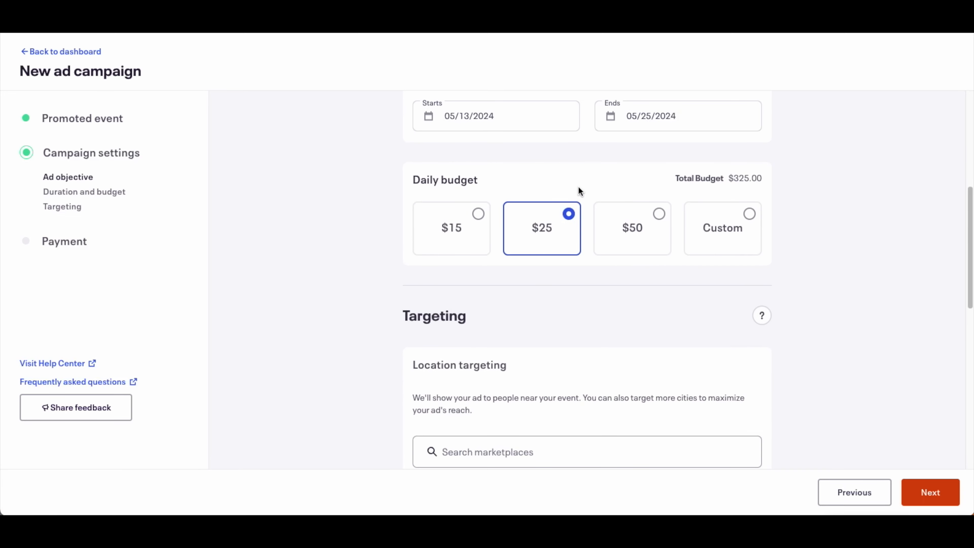
mouse_move(494, 191)
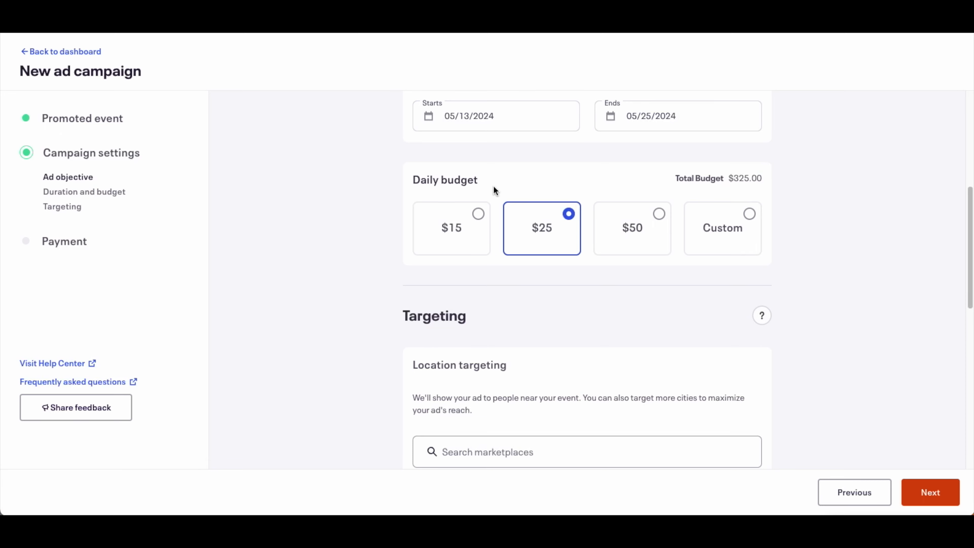
Set a custom $5 daily budget, bringing the campaign total to $65
click(451, 227)
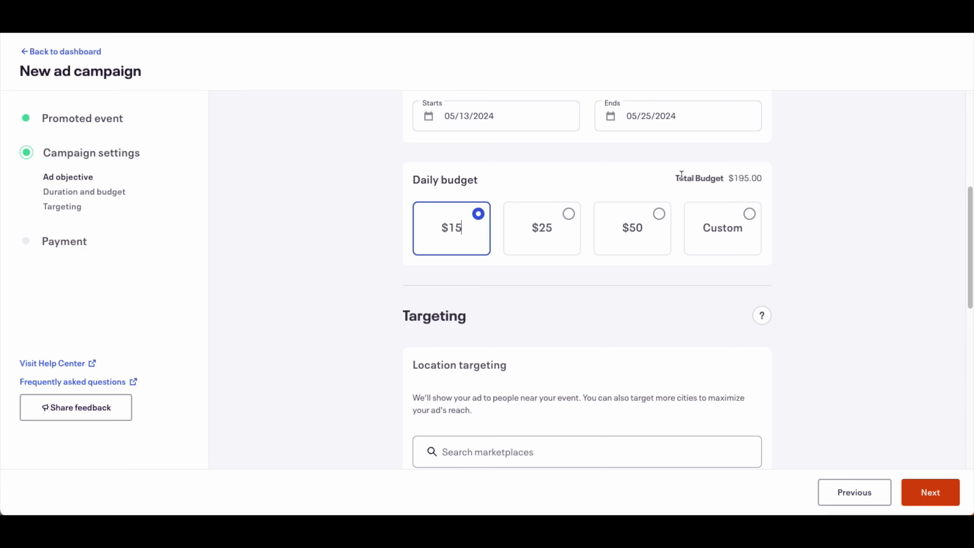
mouse_move(742, 189)
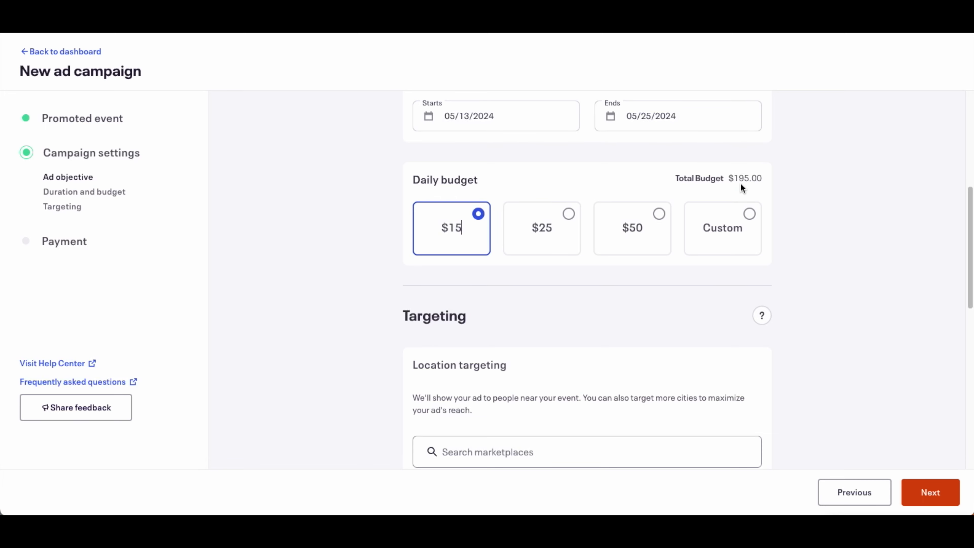
mouse_move(819, 205)
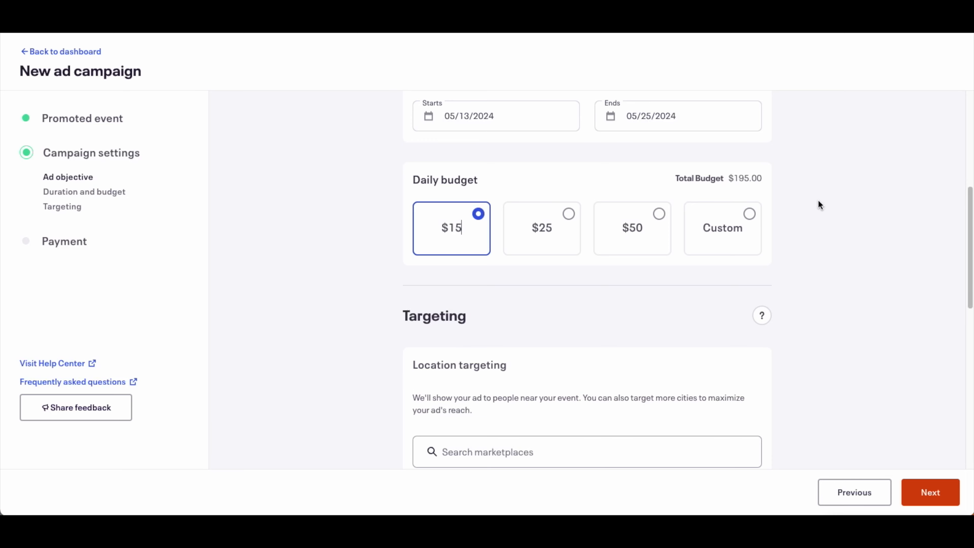
mouse_move(756, 192)
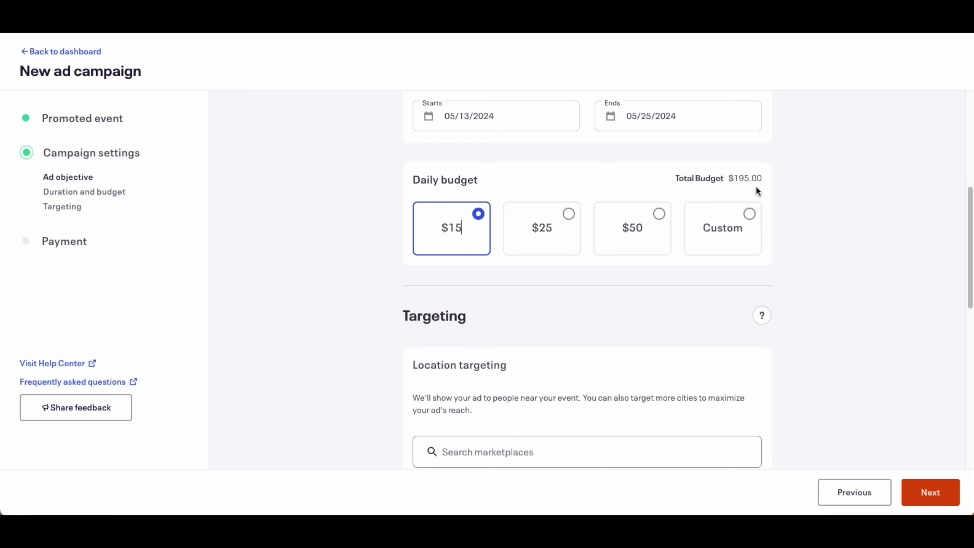
click(722, 227)
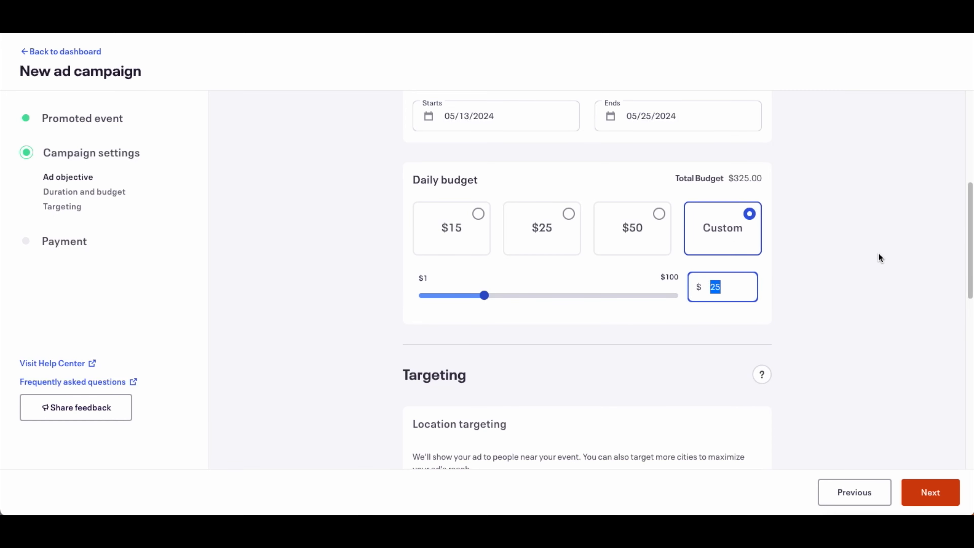
text(5)
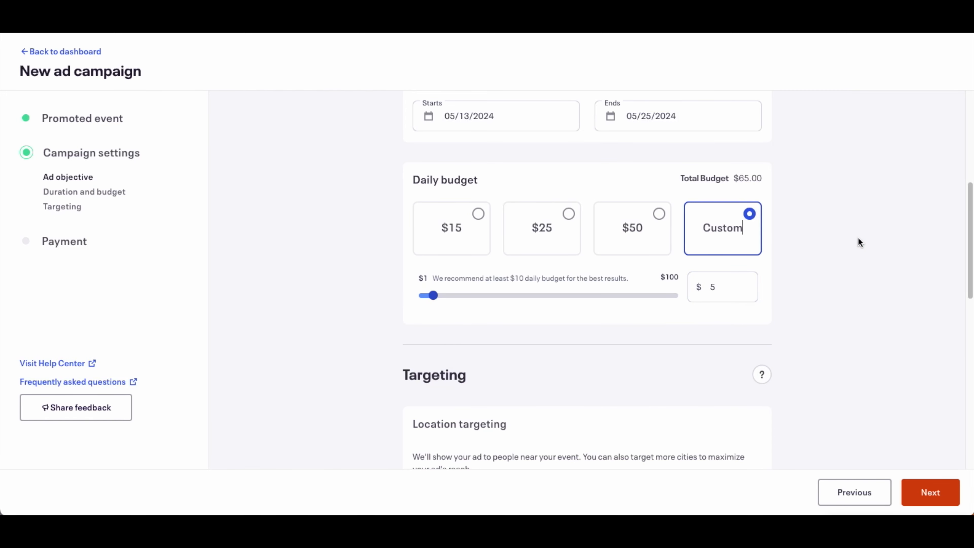
mouse_move(862, 238)
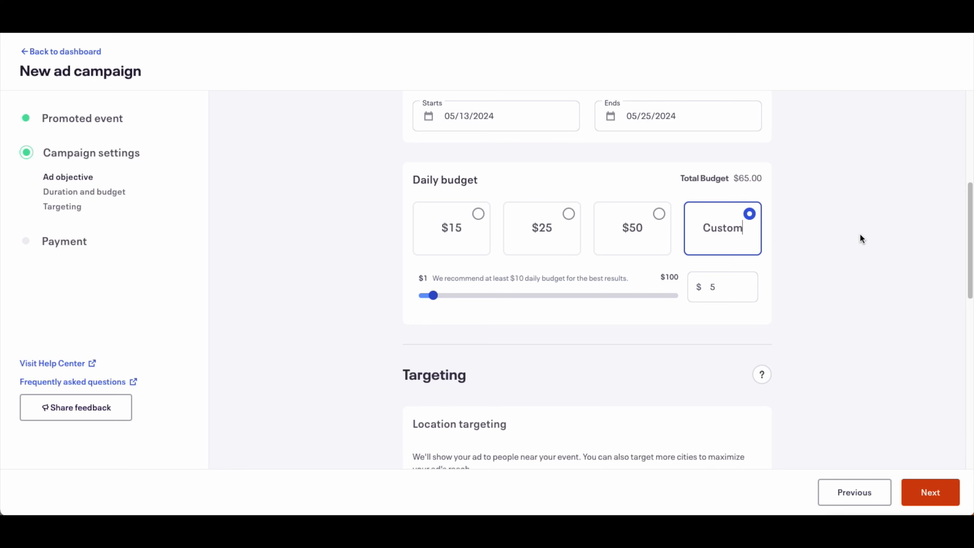
scroll(down, 3)
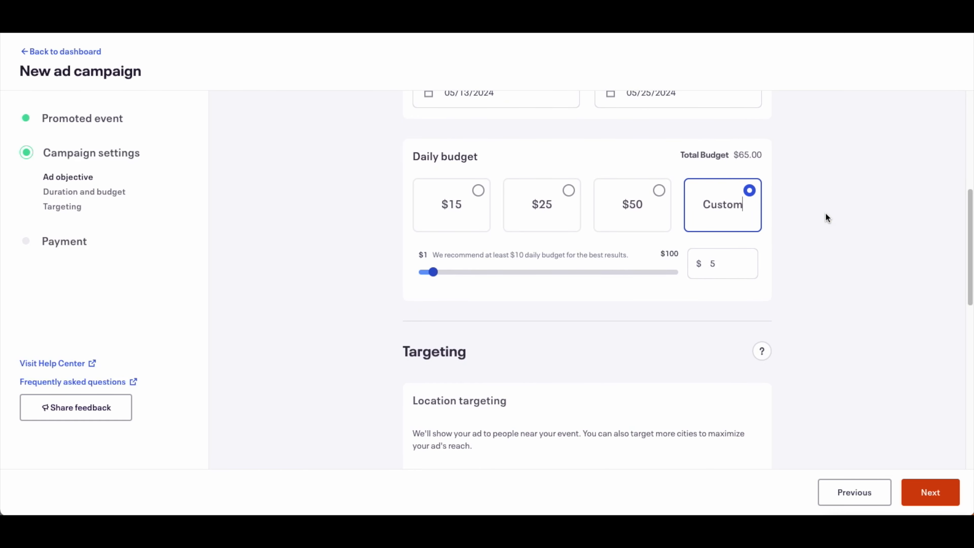
mouse_move(556, 207)
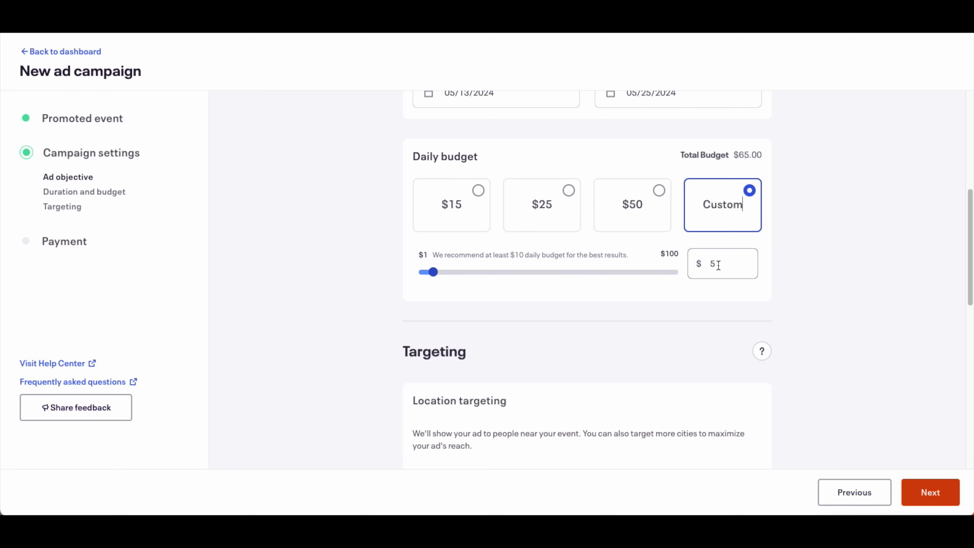
scroll(down, 3)
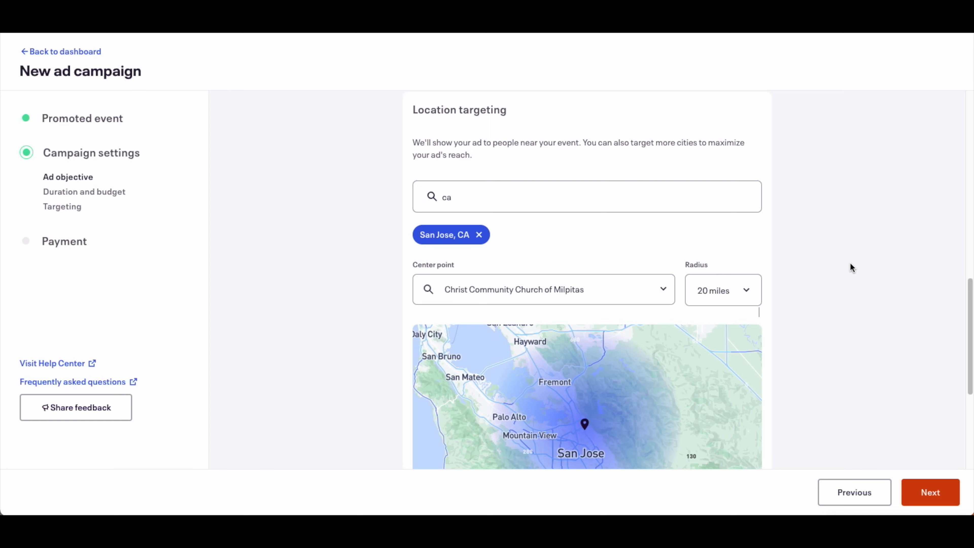
mouse_move(780, 167)
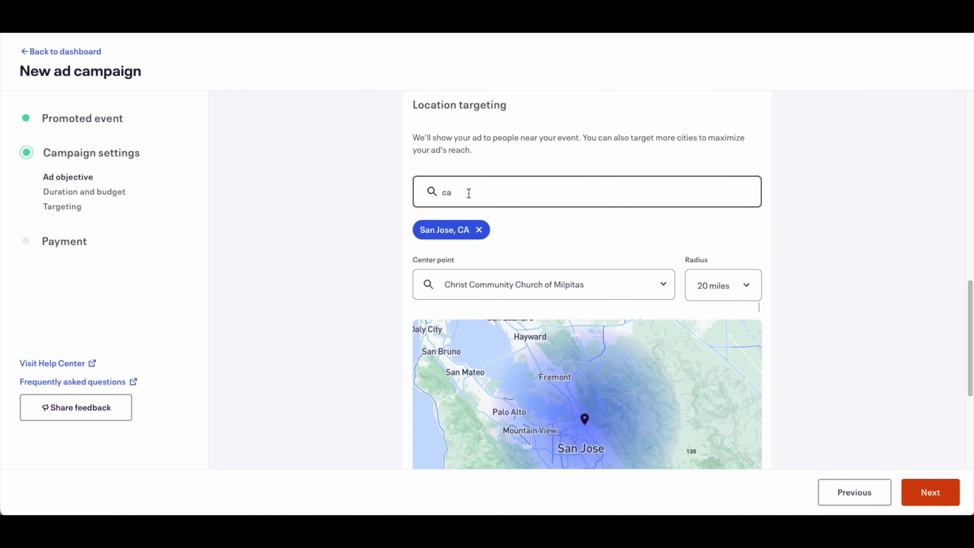
scroll(down, 3)
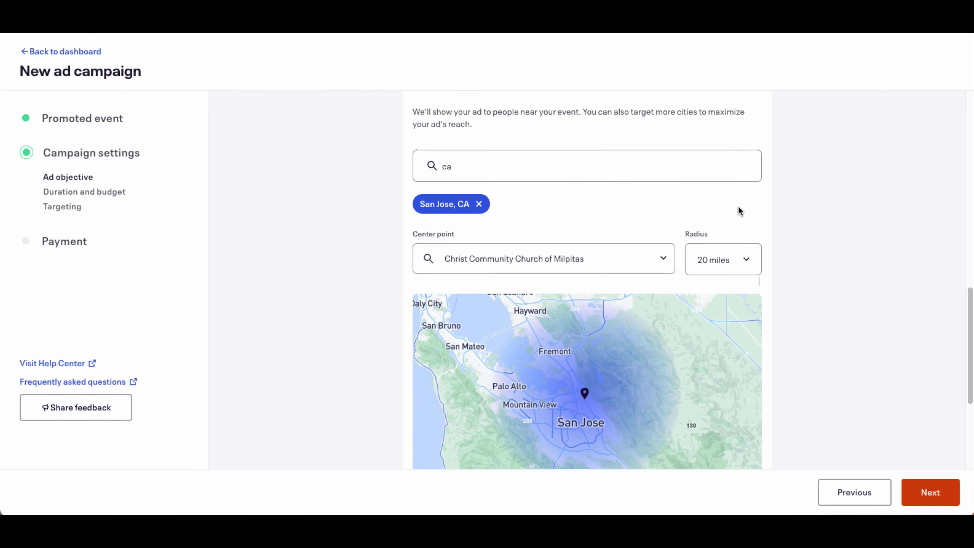
scroll(down, 3)
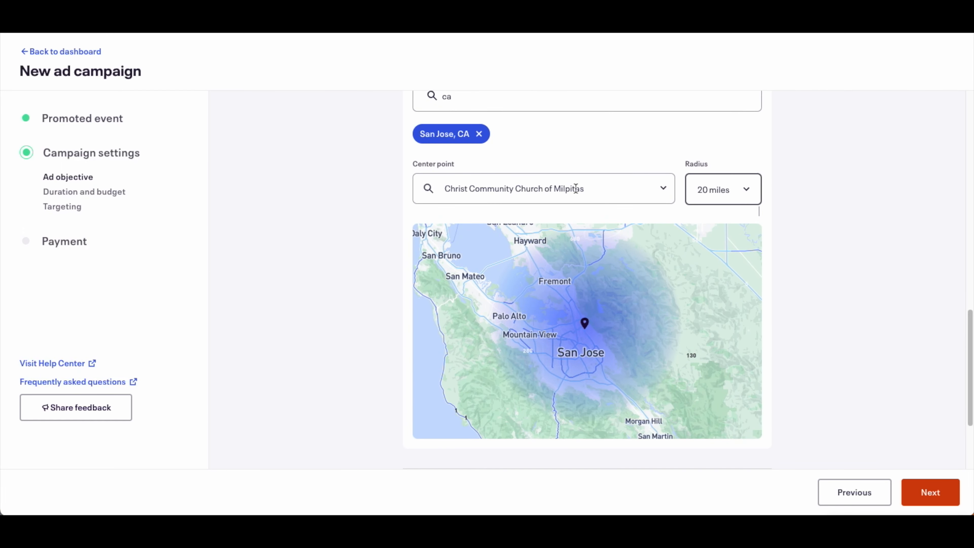
mouse_move(595, 314)
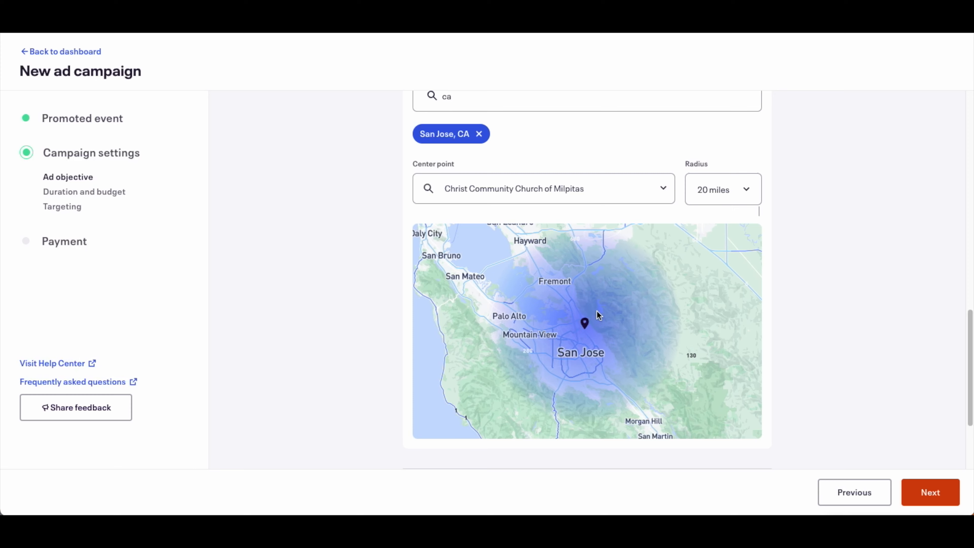
mouse_move(579, 318)
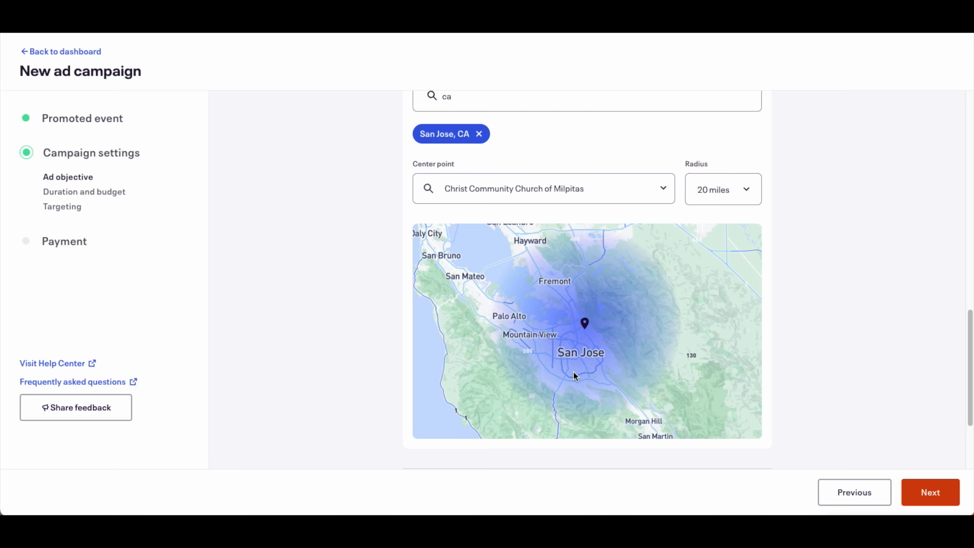
drag(573, 376, 601, 293)
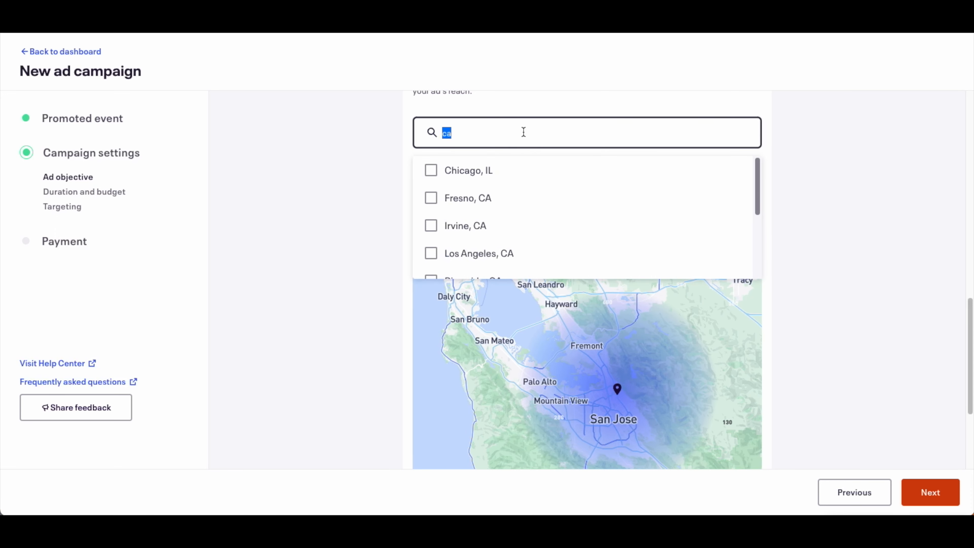
Search 'CA' and add San Francisco, CA as a second targeted location beside San Jose
text(CA)
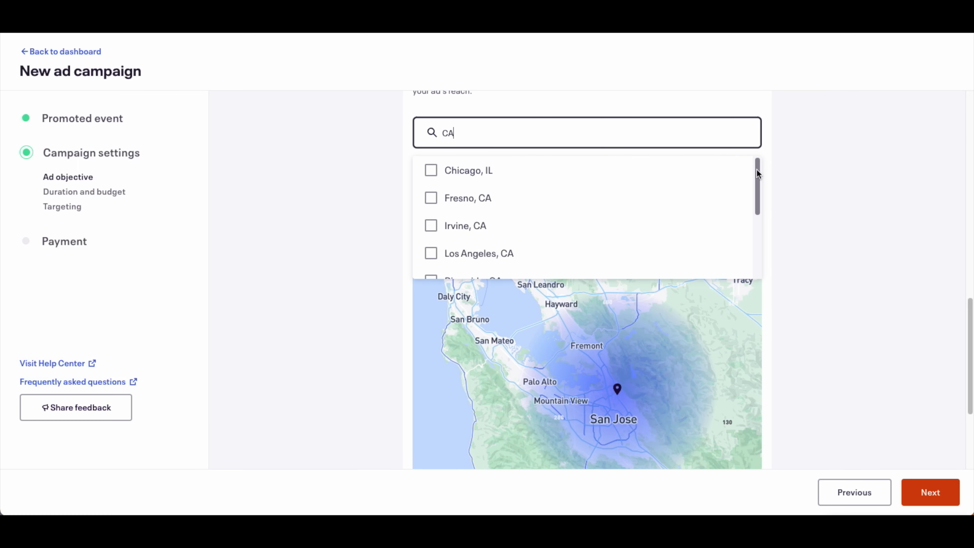
scroll(down, 3)
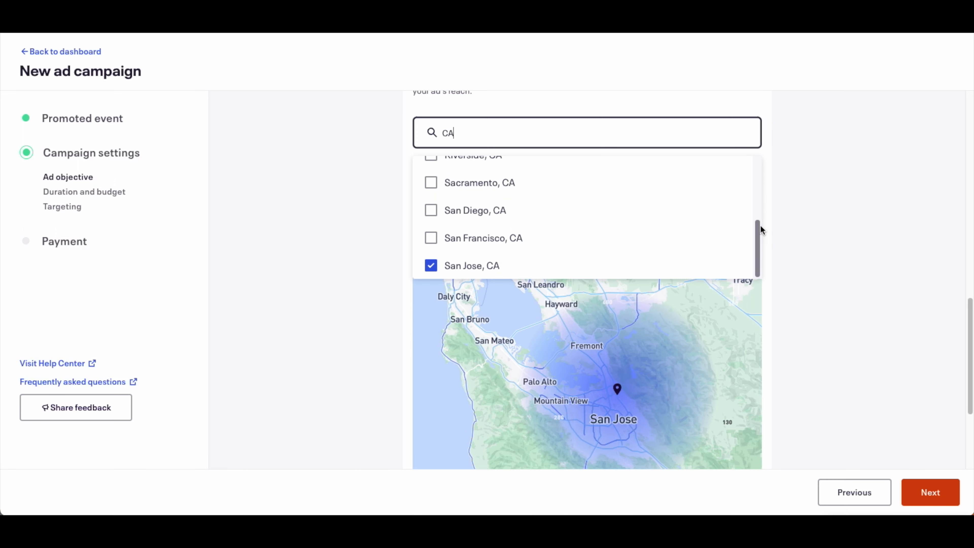
mouse_move(434, 182)
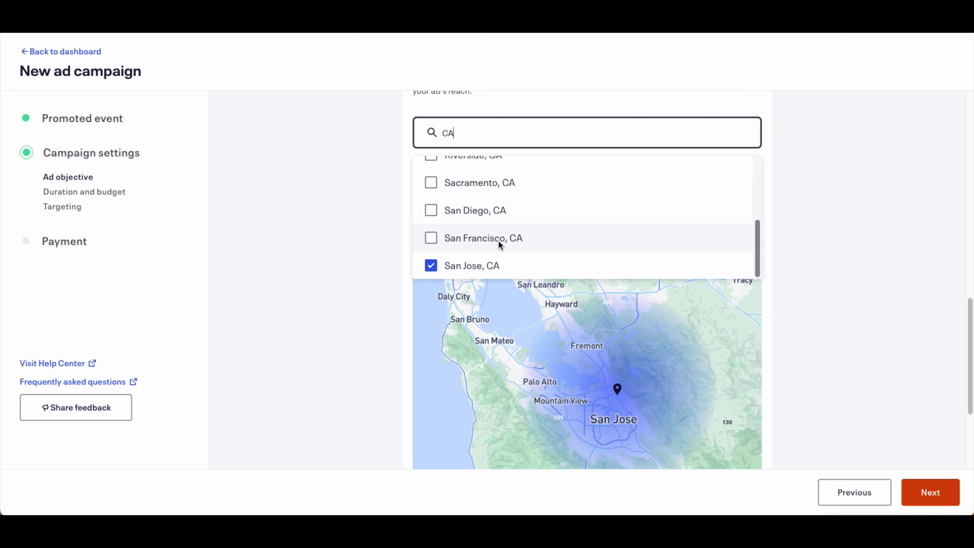
click(430, 238)
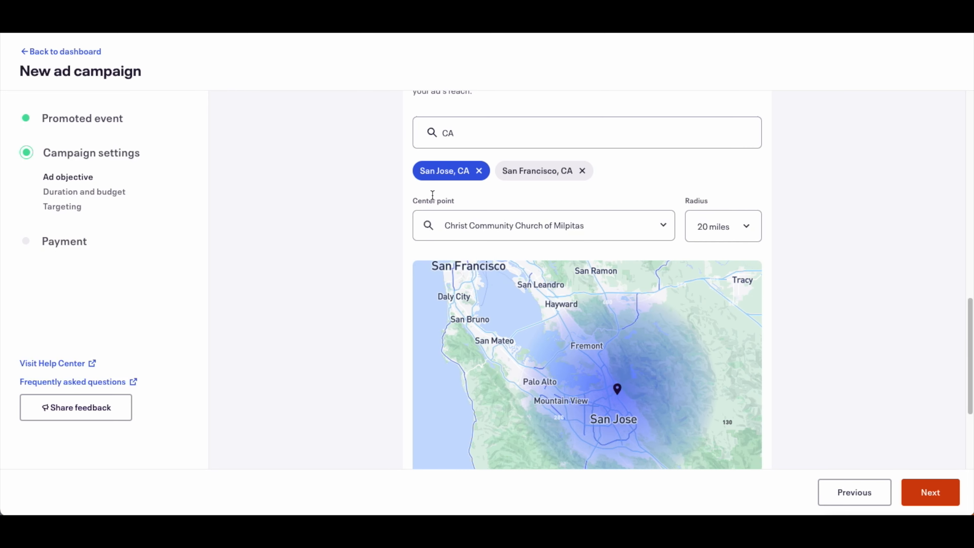
mouse_move(547, 191)
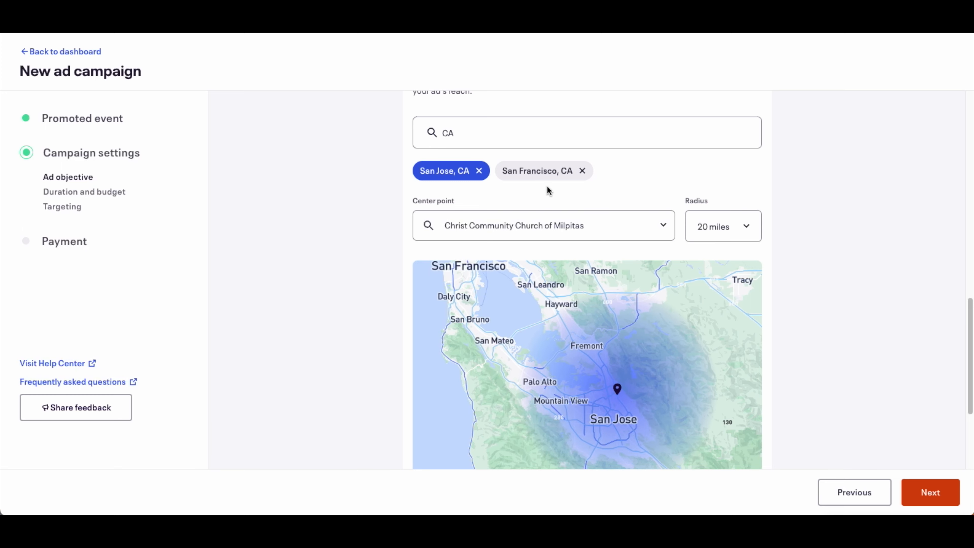
Narrow the targeting radius slider from 20 to 15 miles and apply it
scroll(down, 3)
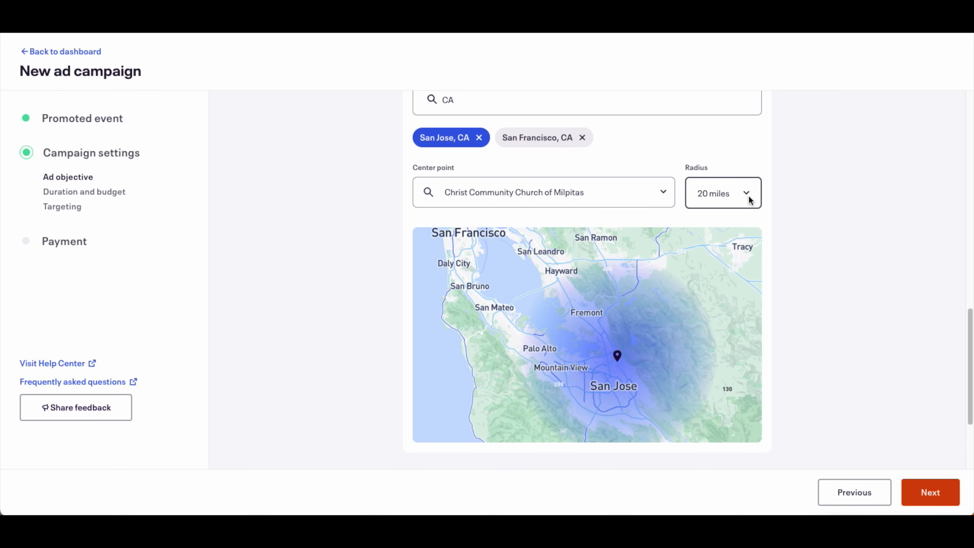
click(722, 193)
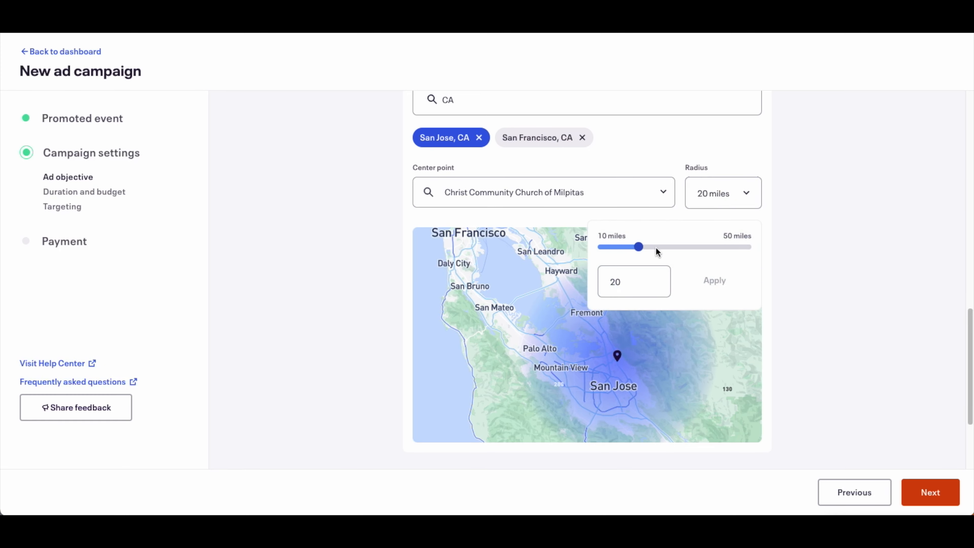
drag(639, 246, 666, 246)
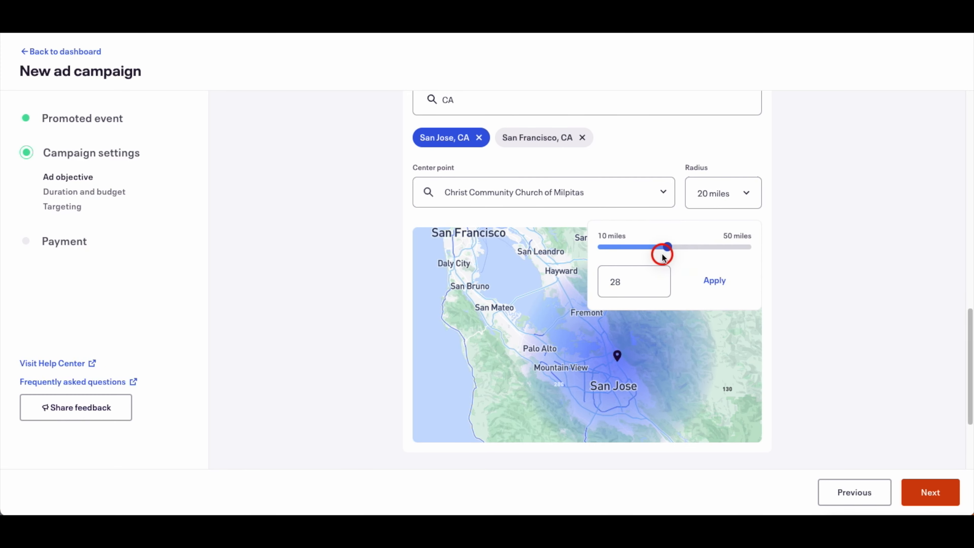
drag(666, 247, 623, 247)
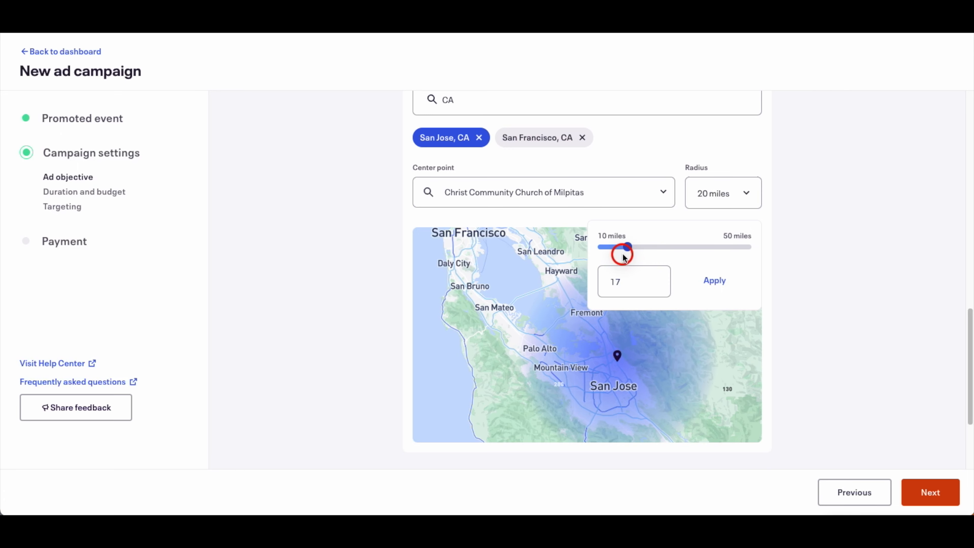
drag(624, 246, 617, 246)
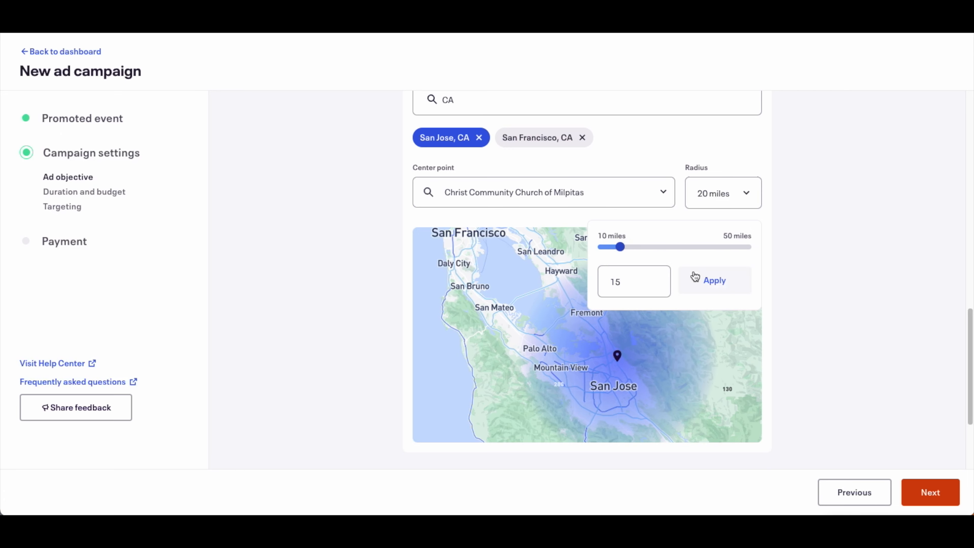
click(713, 280)
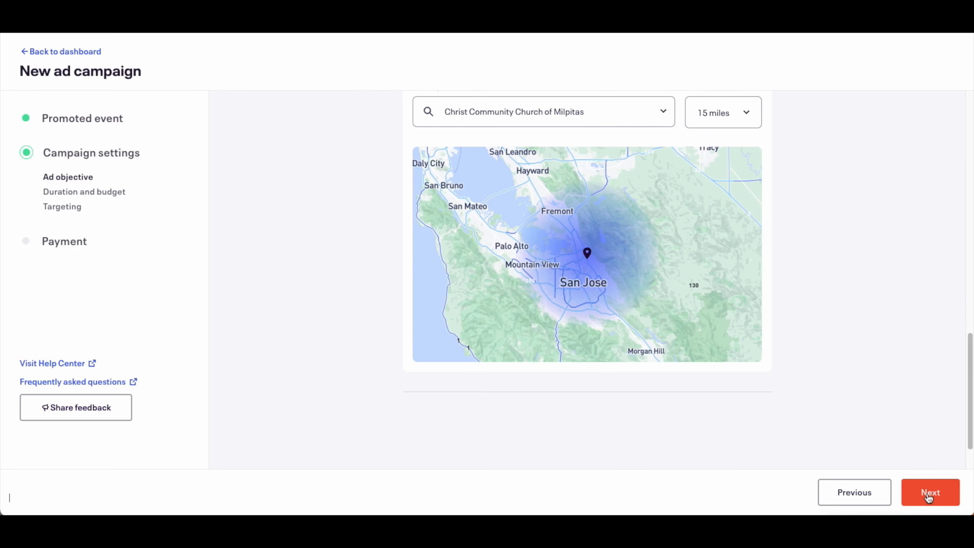
Continue through Payment and bring up the campaign review with $5 daily, May 13–25, 15-mile targeting
click(930, 492)
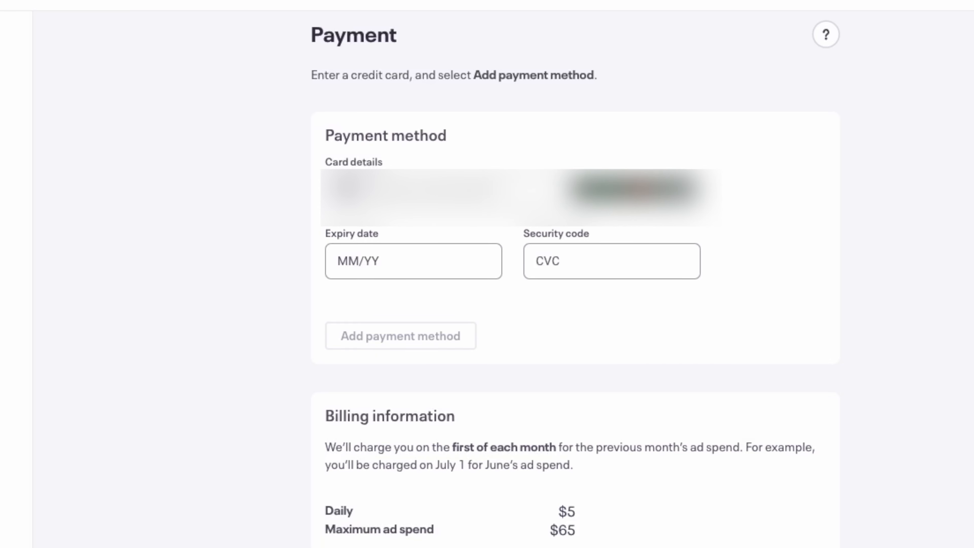
scroll(down, 3)
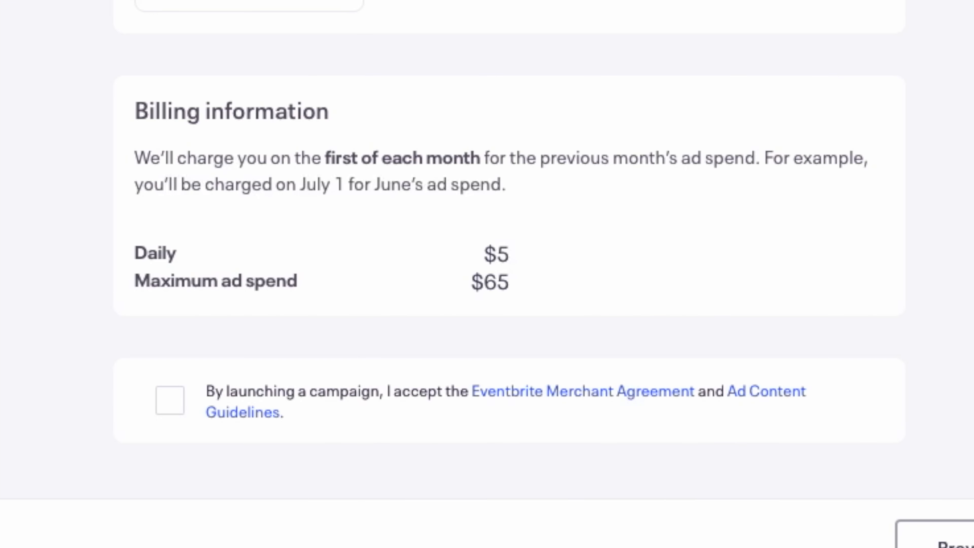
mouse_move(373, 144)
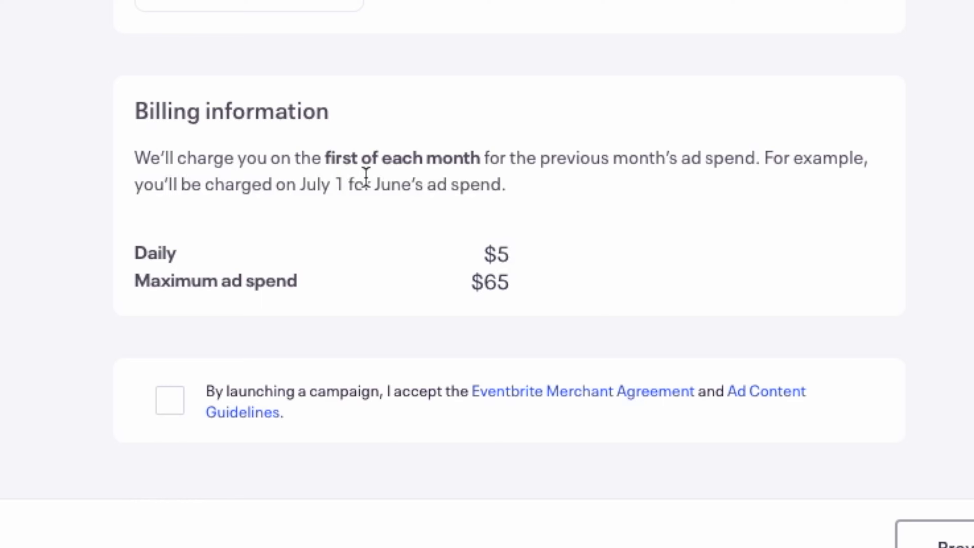
mouse_move(589, 165)
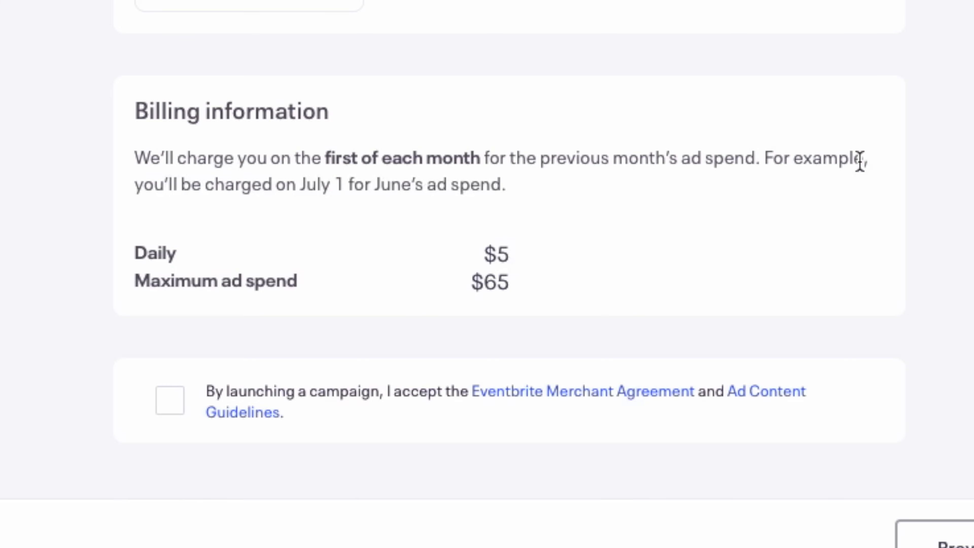
mouse_move(419, 210)
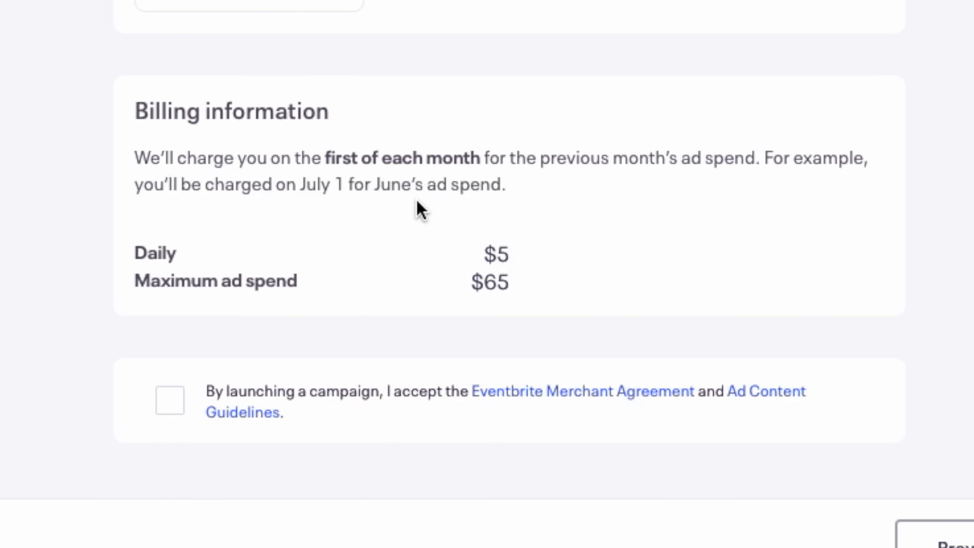
mouse_move(485, 268)
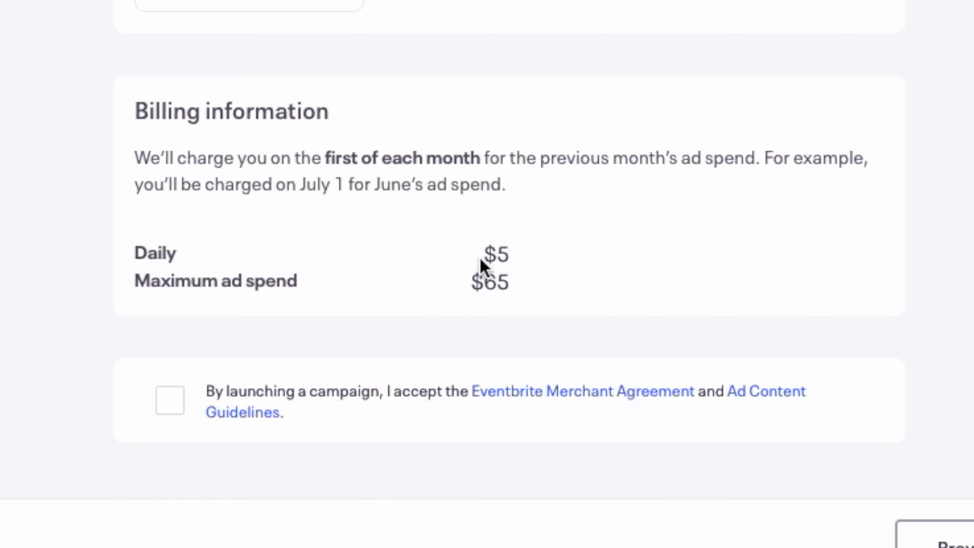
mouse_move(259, 290)
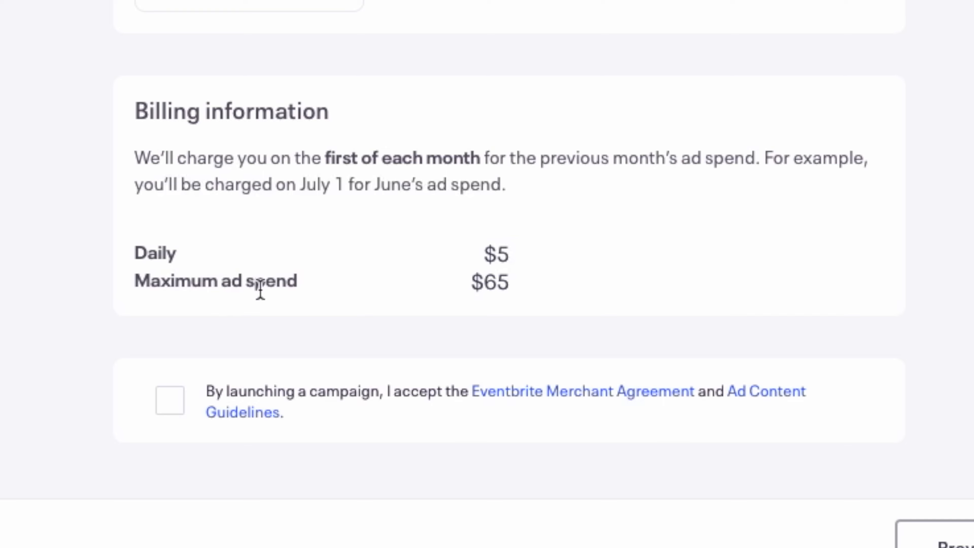
scroll(down, 3)
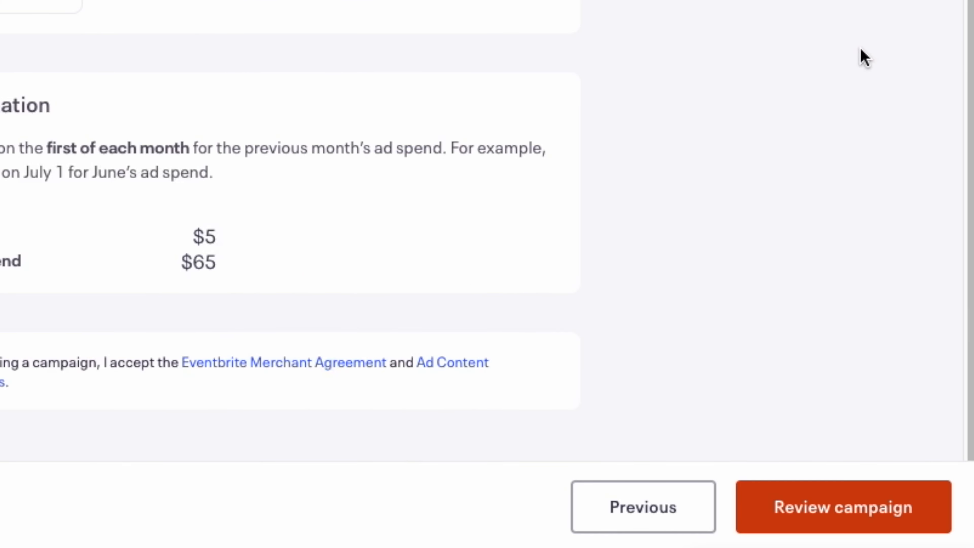
mouse_move(782, 445)
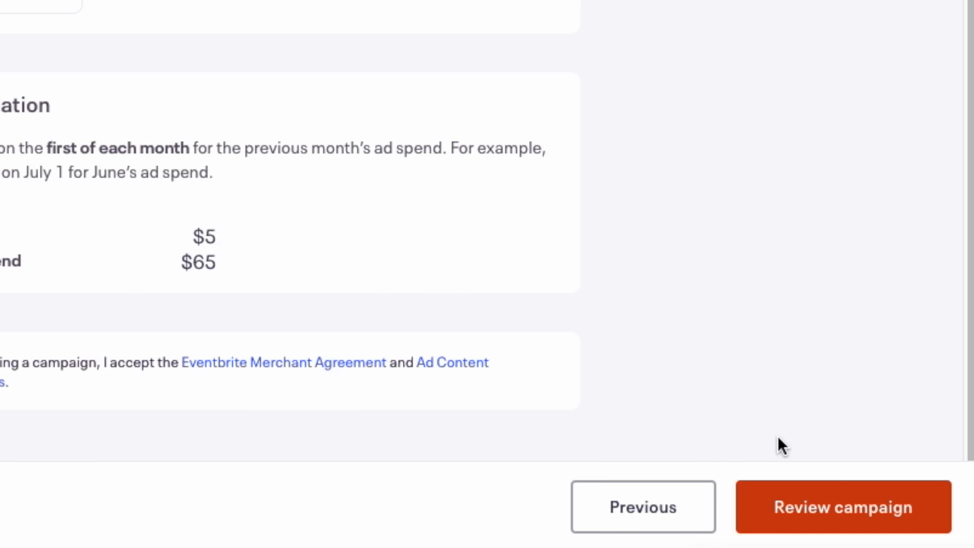
click(842, 506)
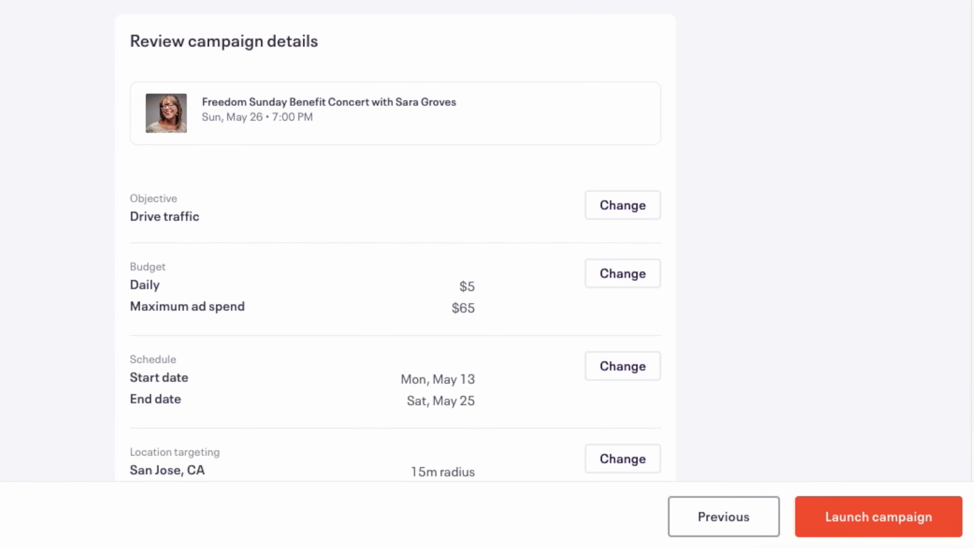